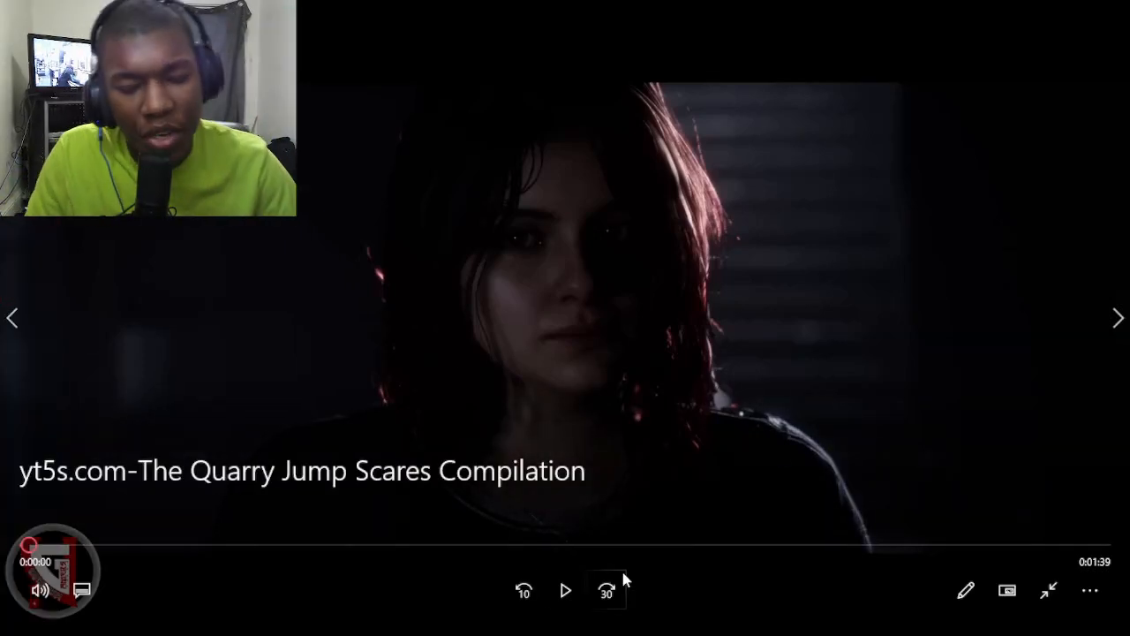
Start playback of The Quarry jump scares compilation from the beginning.
left_click(564, 590)
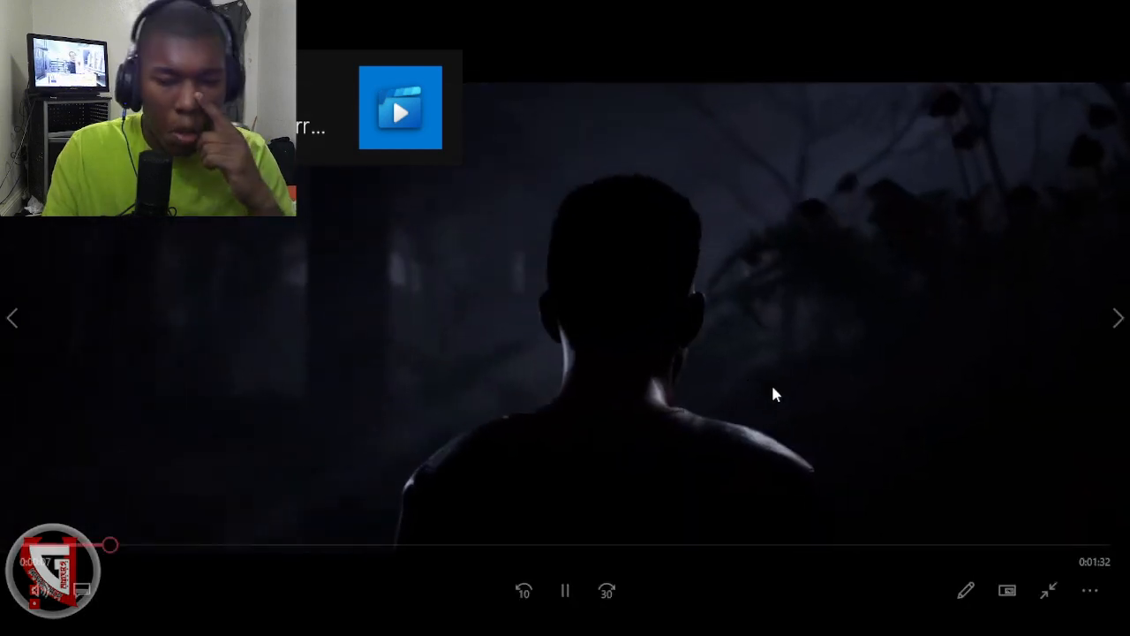